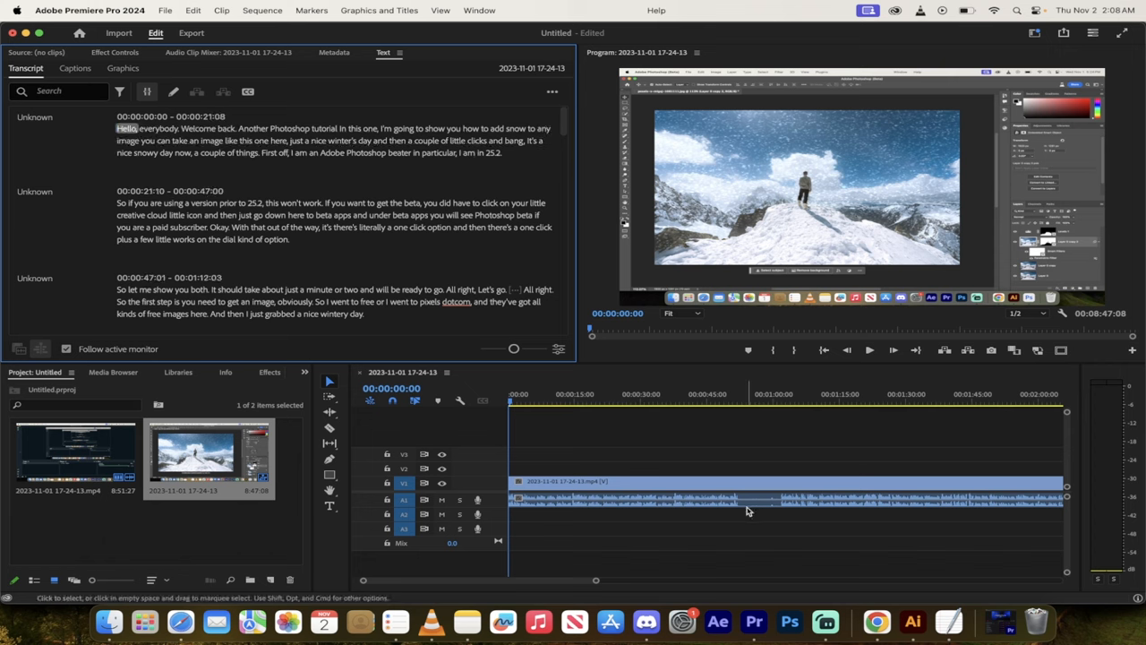
Scroll through the Text panel transcript before deleting the sequence
{"action": "scroll", "scroll_direction": "down", "scroll_amount": 3}
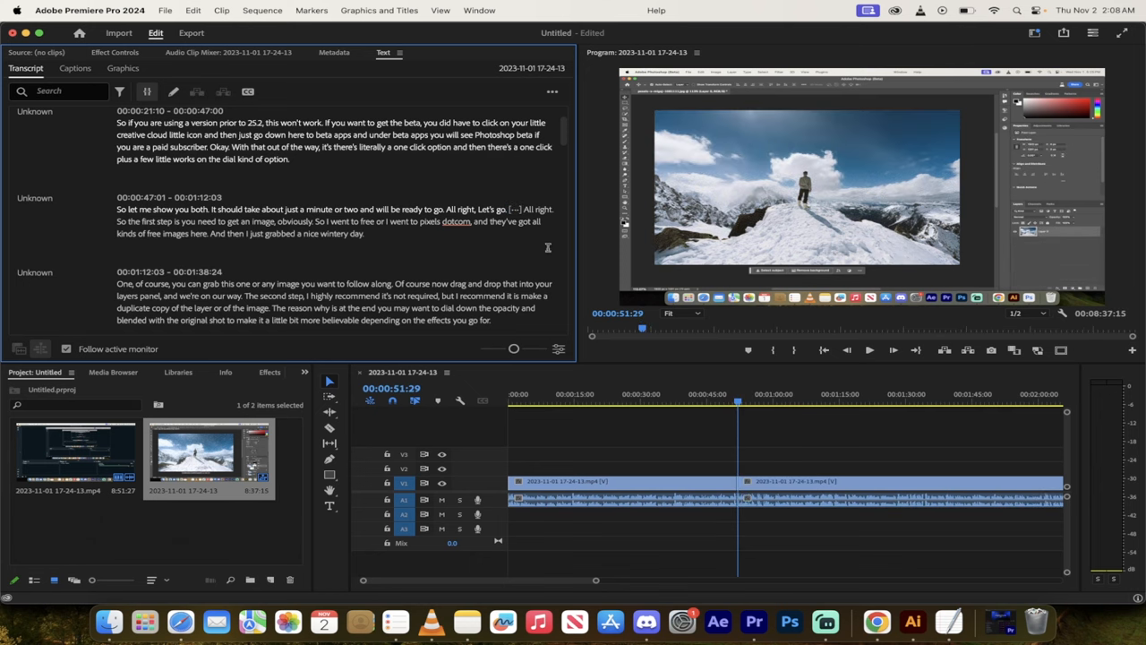
{"action": "scroll", "scroll_direction": "down", "scroll_amount": 3}
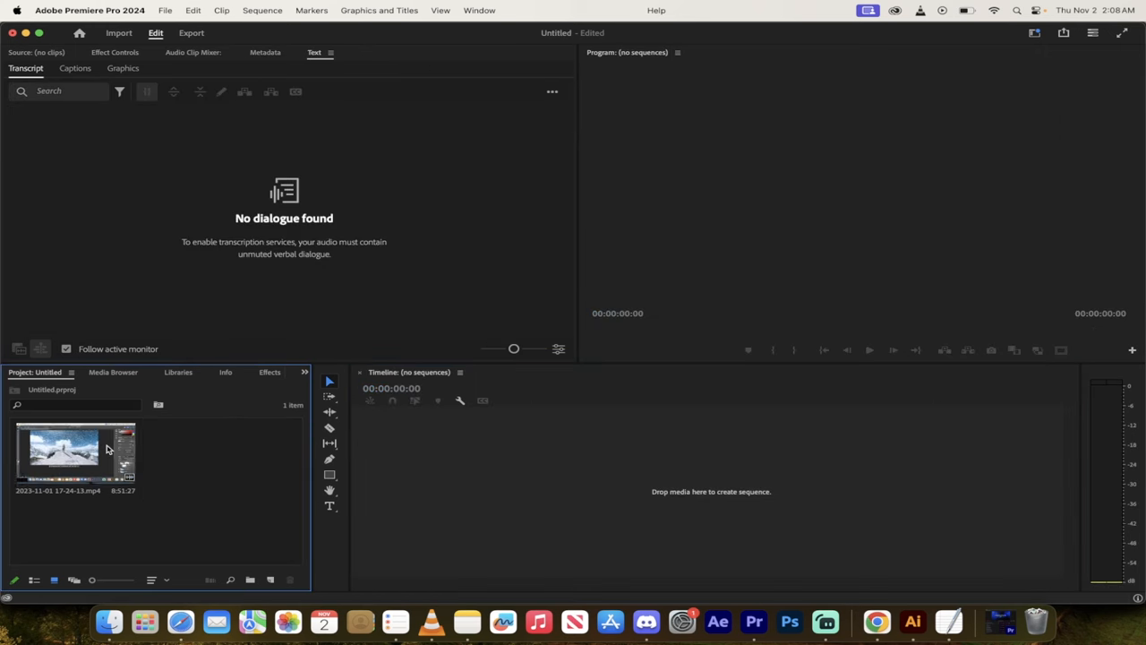
Create a new sequence from the recording clip, return to its Transcript, and reach the Settings menu
{"action": "left_click", "coordinate": [76, 462]}
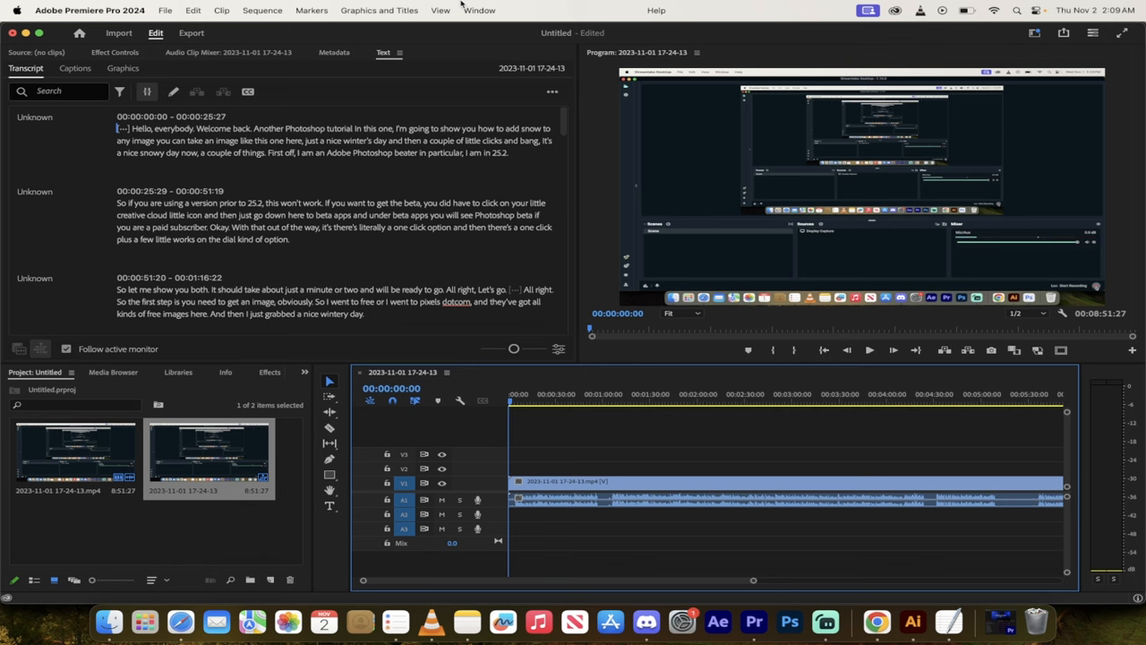
{"action": "left_click", "coordinate": [111, 52]}
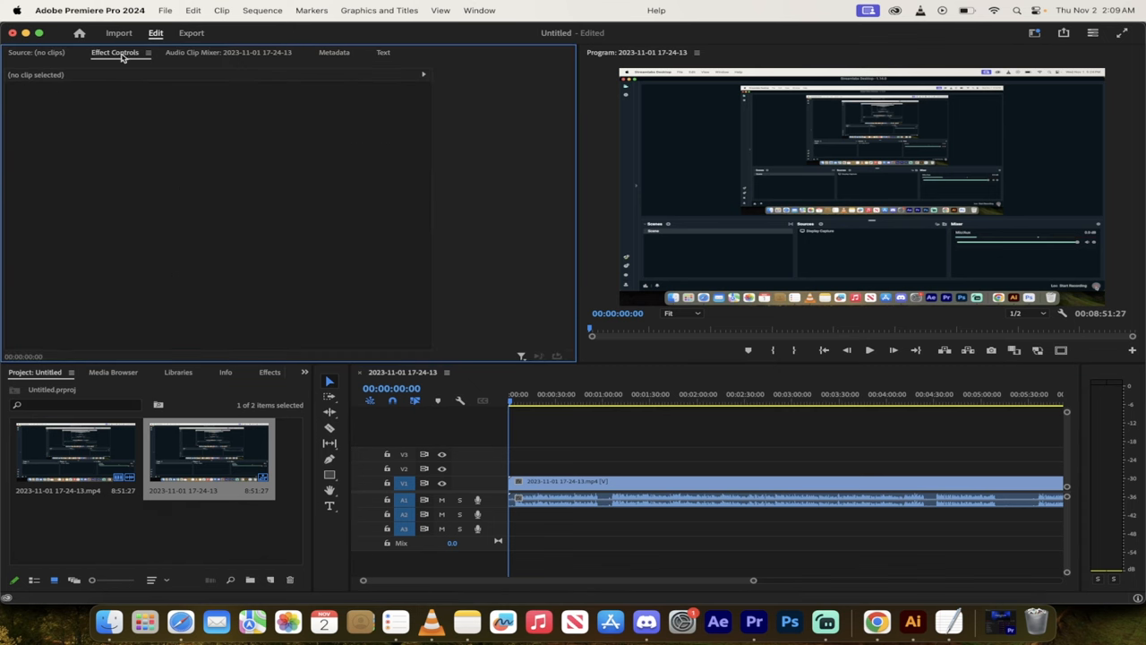
{"action": "left_click", "coordinate": [480, 10]}
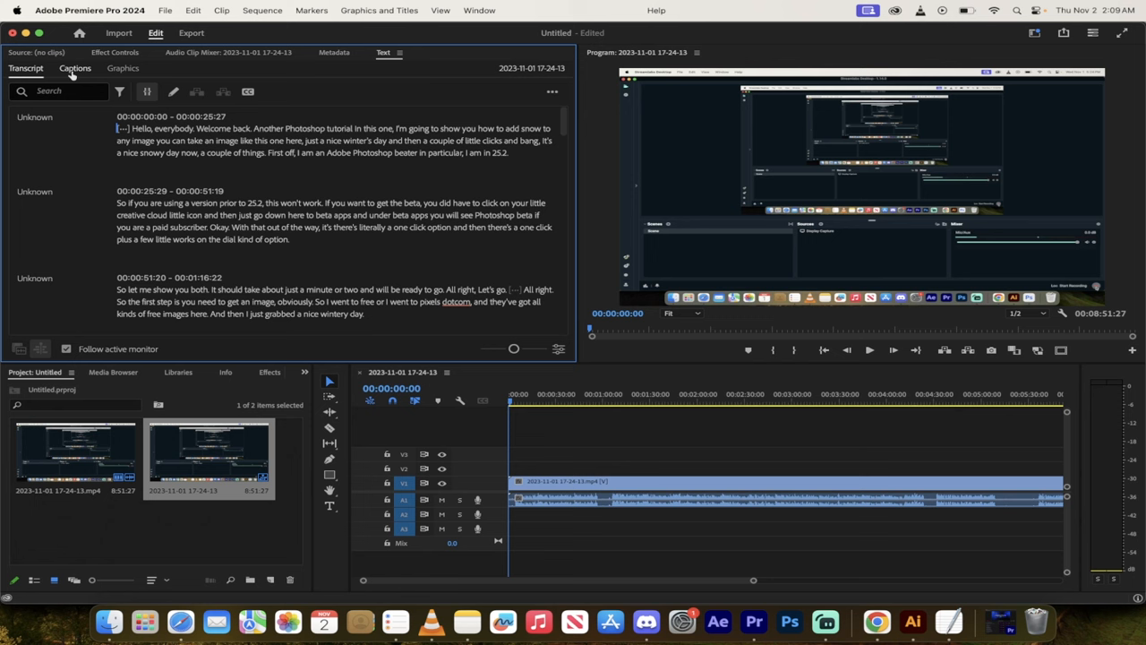
{"action": "left_click", "coordinate": [26, 68]}
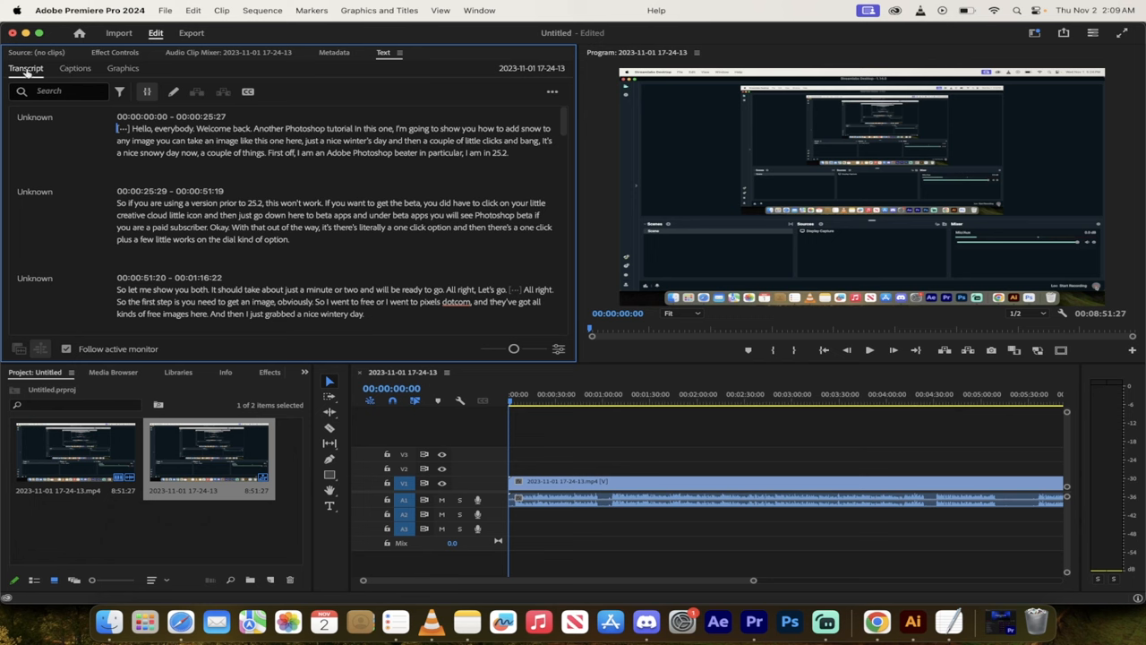
{"action": "mouse_move", "coordinate": [86, 11]}
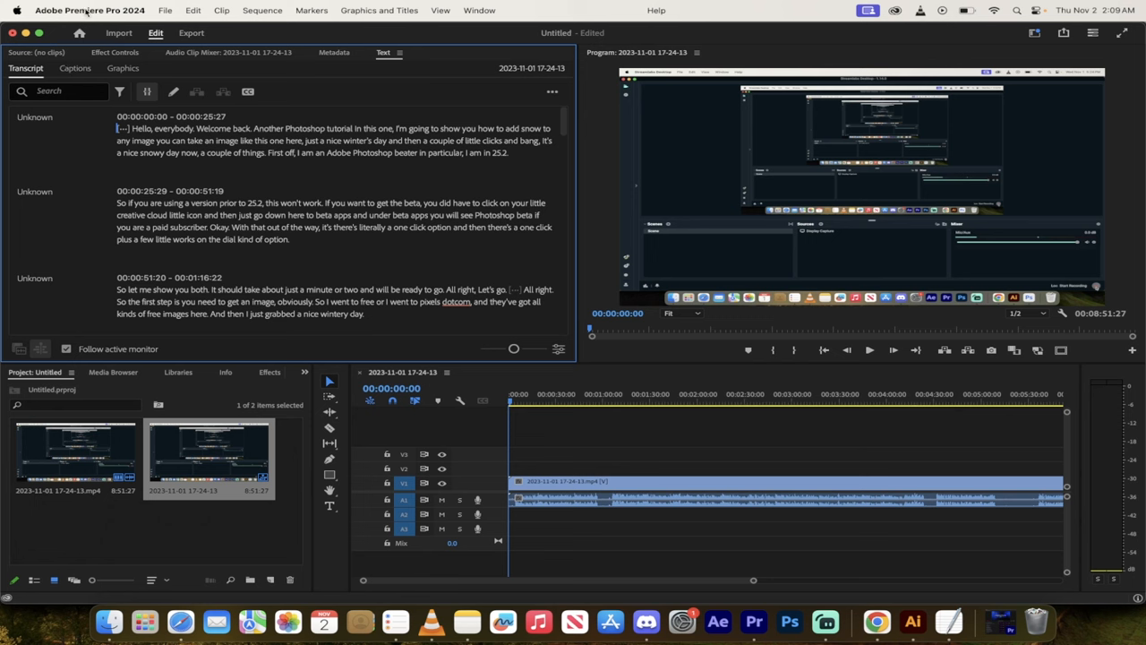
{"action": "left_click", "coordinate": [93, 11]}
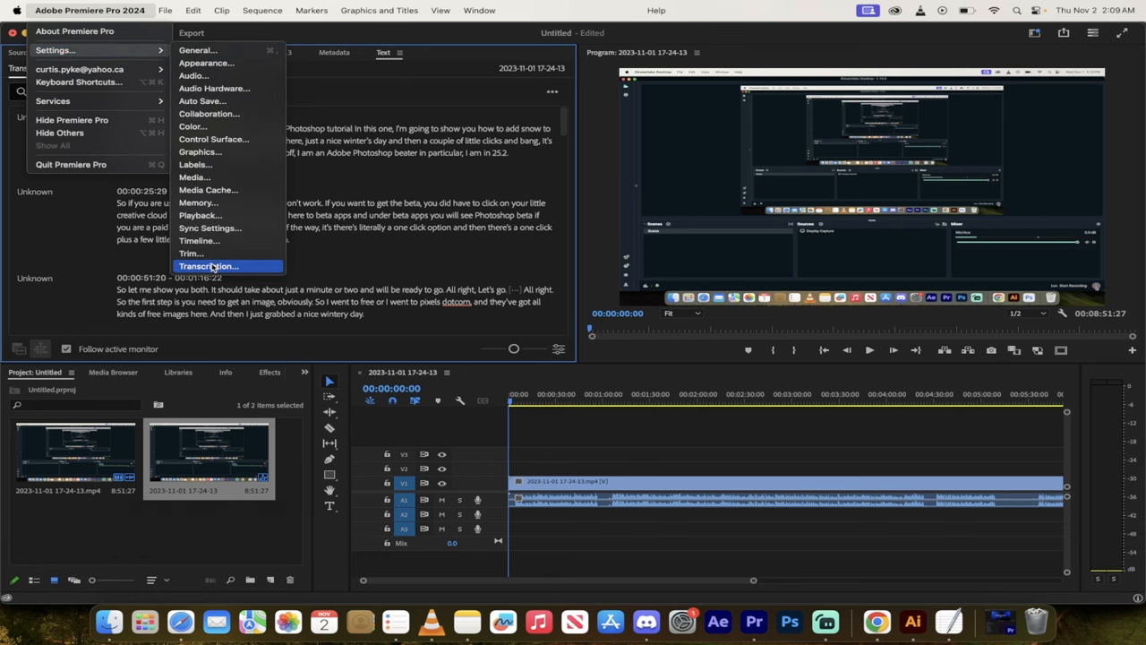
Confirm 'Automatically transcribe clips' is enabled in Transcription preferences and accept with OK
{"action": "left_click", "coordinate": [208, 265]}
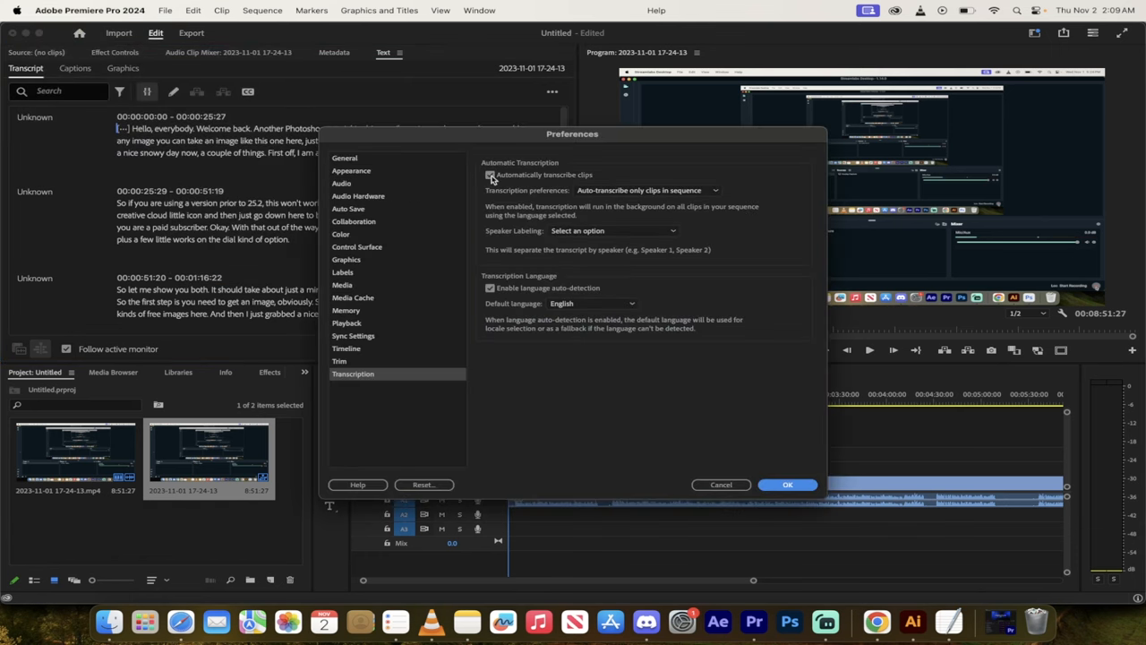
{"action": "mouse_move", "coordinate": [535, 179]}
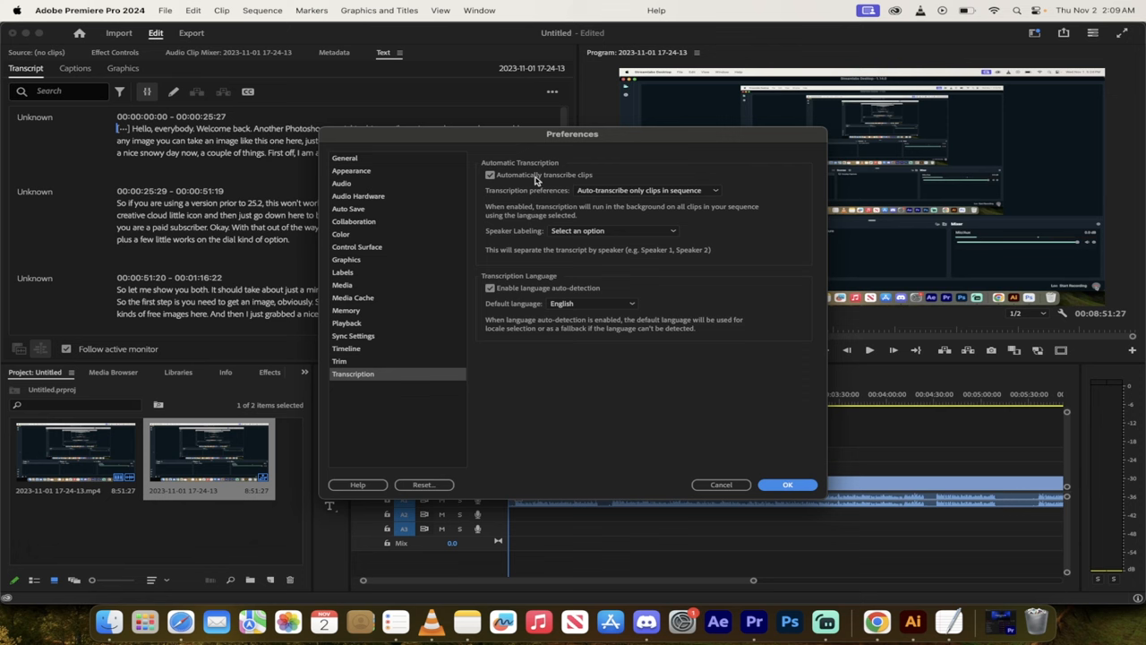
{"action": "mouse_move", "coordinate": [745, 465]}
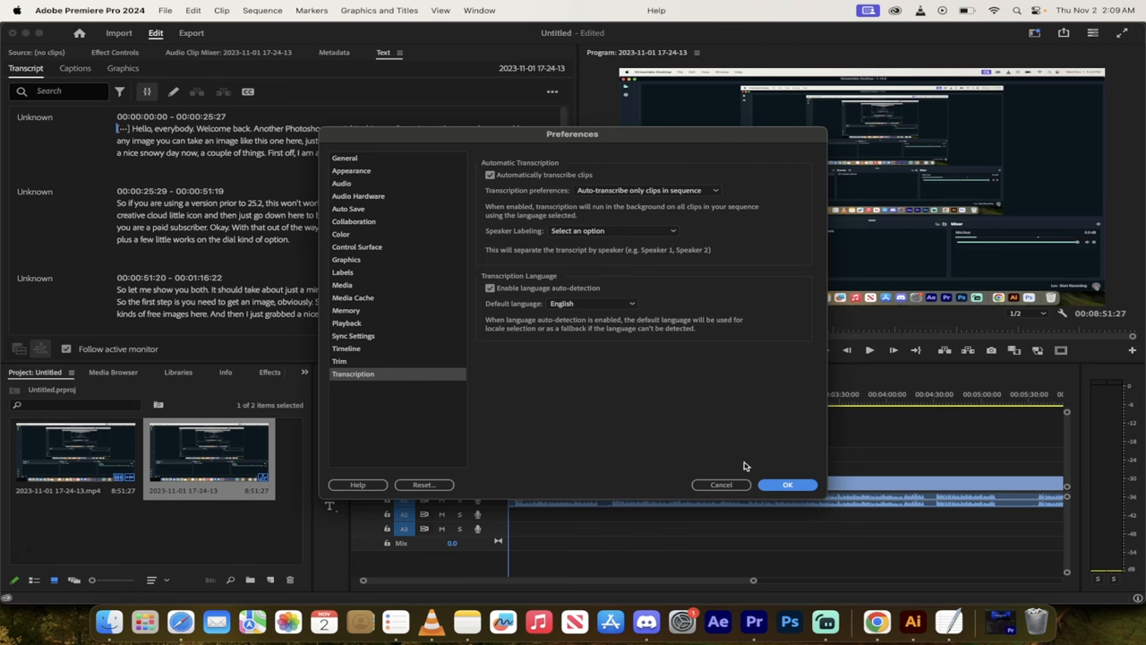
{"action": "mouse_move", "coordinate": [763, 471]}
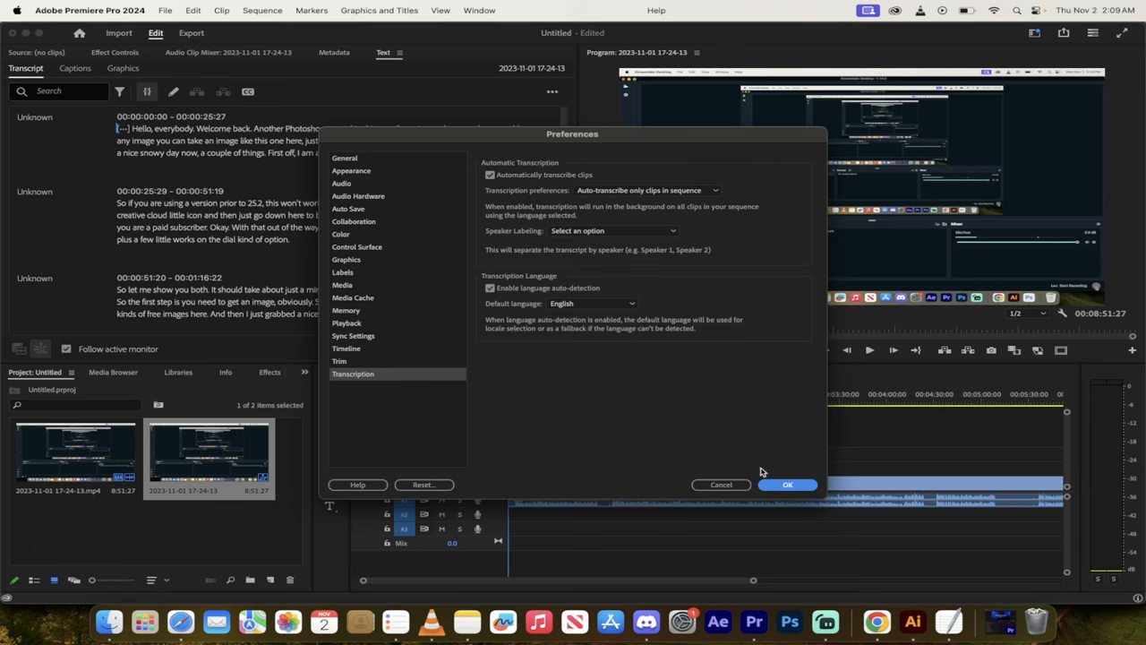
{"action": "left_click", "coordinate": [788, 483]}
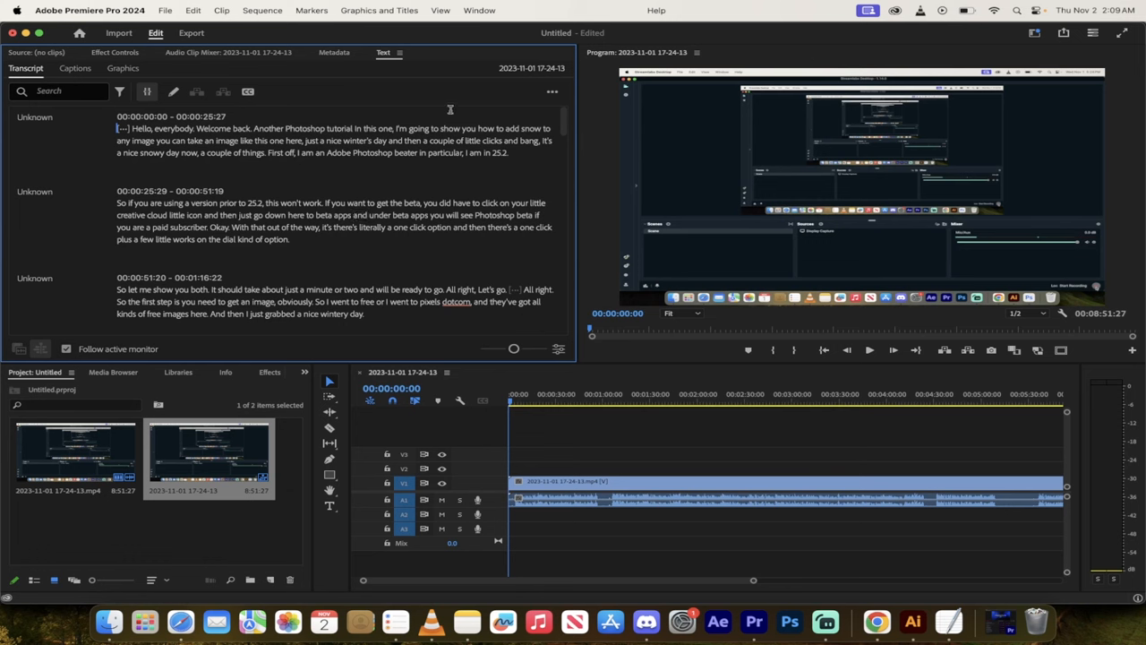
{"action": "mouse_move", "coordinate": [502, 326]}
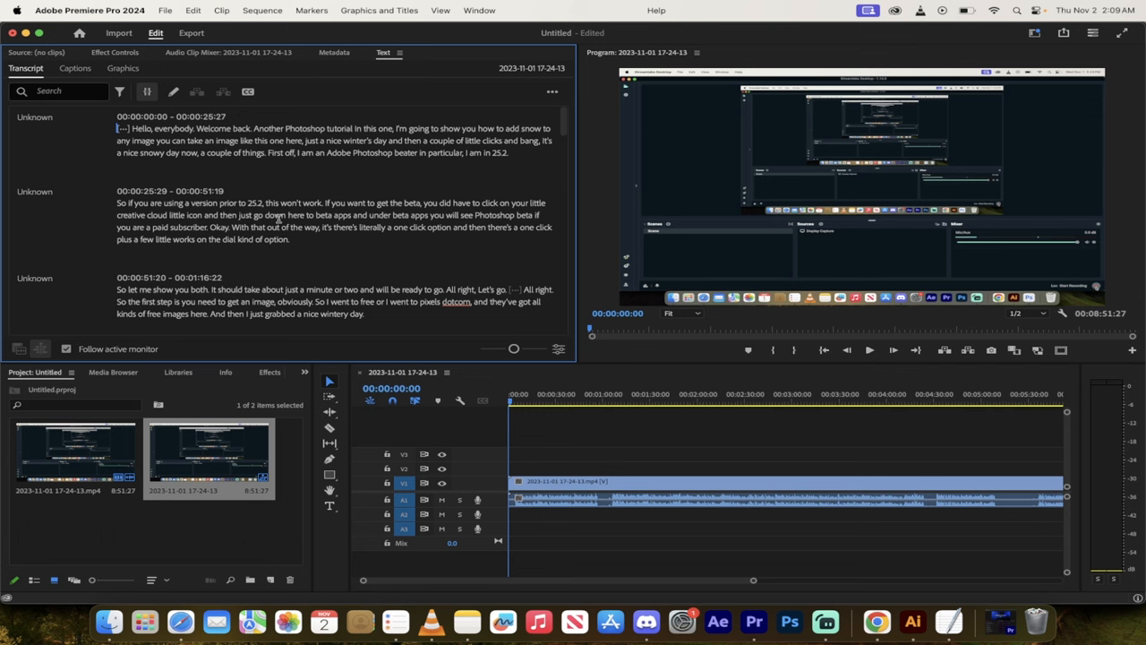
{"action": "mouse_move", "coordinate": [249, 195]}
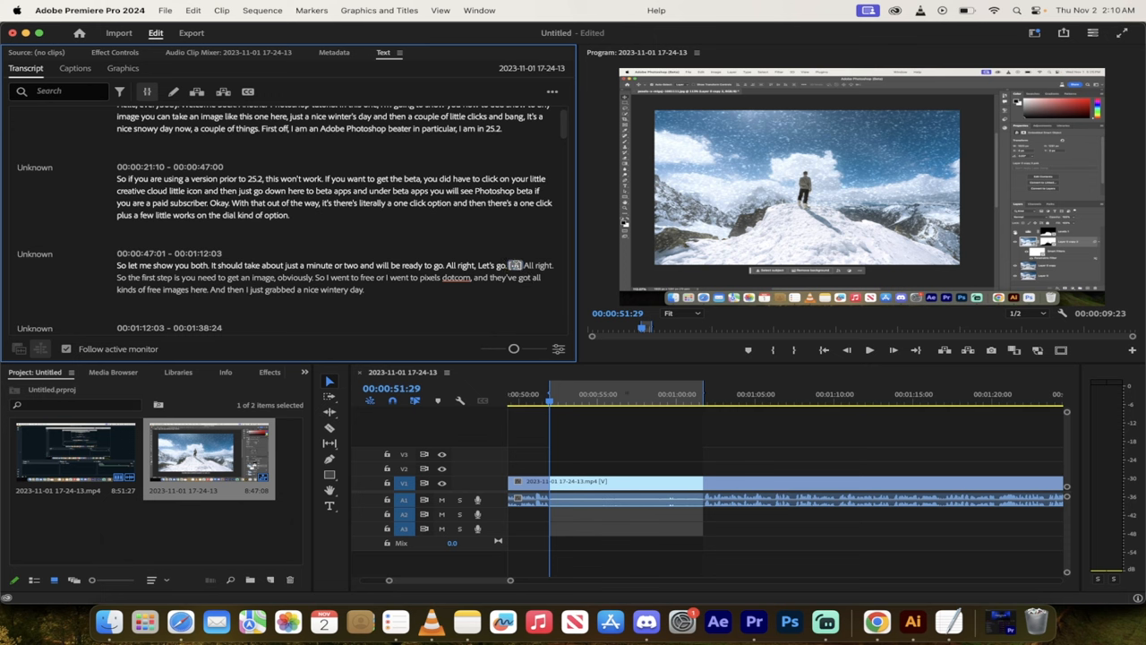
Ripple-delete the [...] pause marker after 'Let's go' so it meets 'All right'
{"action": "right_click", "coordinate": [501, 265]}
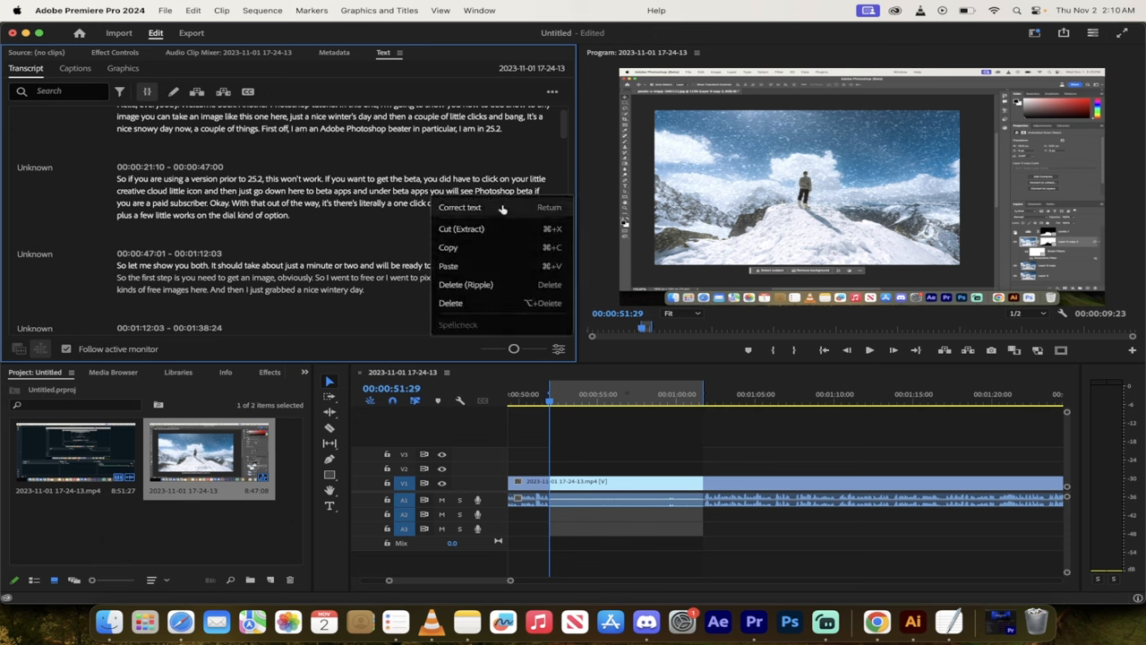
{"action": "mouse_move", "coordinate": [475, 229]}
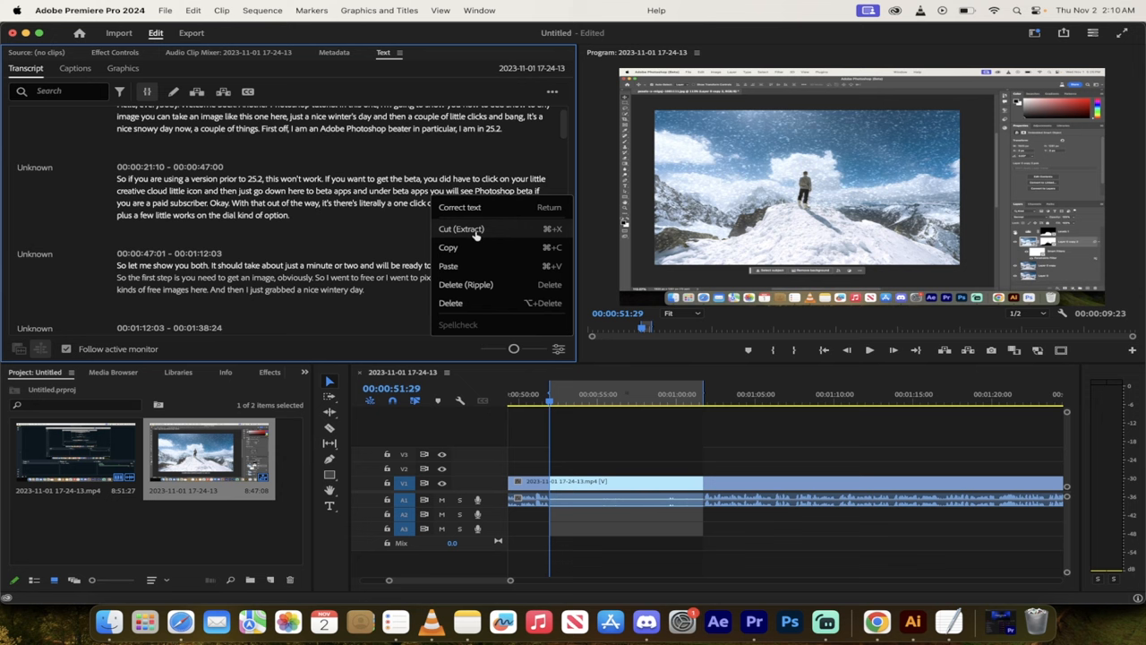
{"action": "mouse_move", "coordinate": [466, 283]}
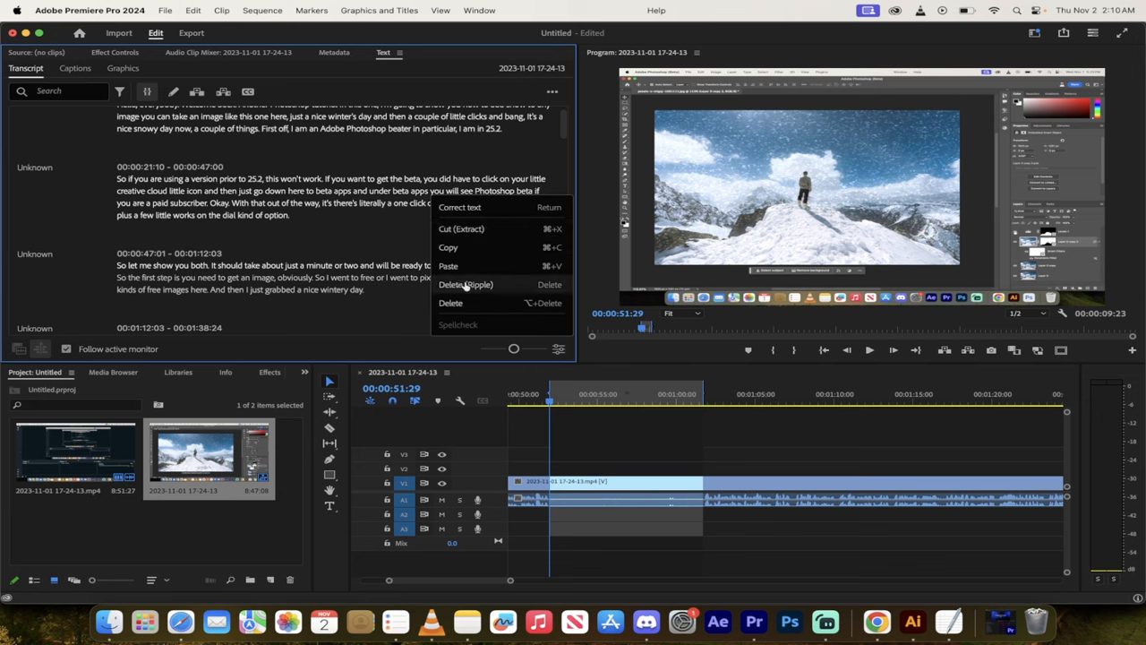
{"action": "left_click", "coordinate": [465, 283]}
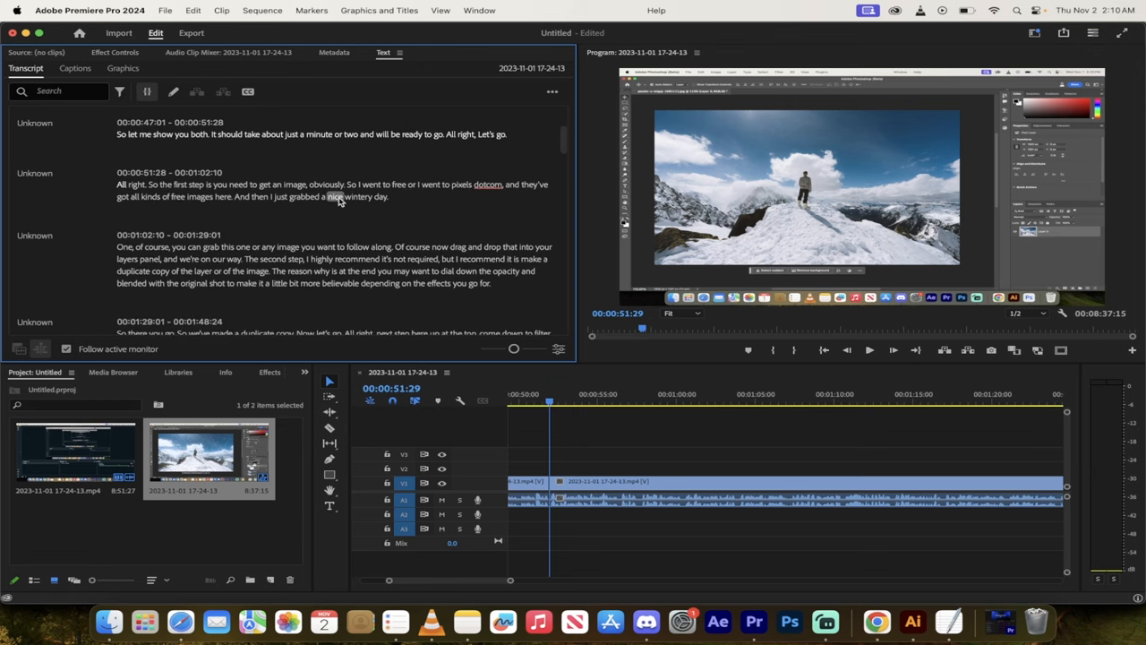
Scroll the transcript down to the pause marker after 'something like that, maybe'
{"action": "scroll", "scroll_direction": "down", "scroll_amount": 3}
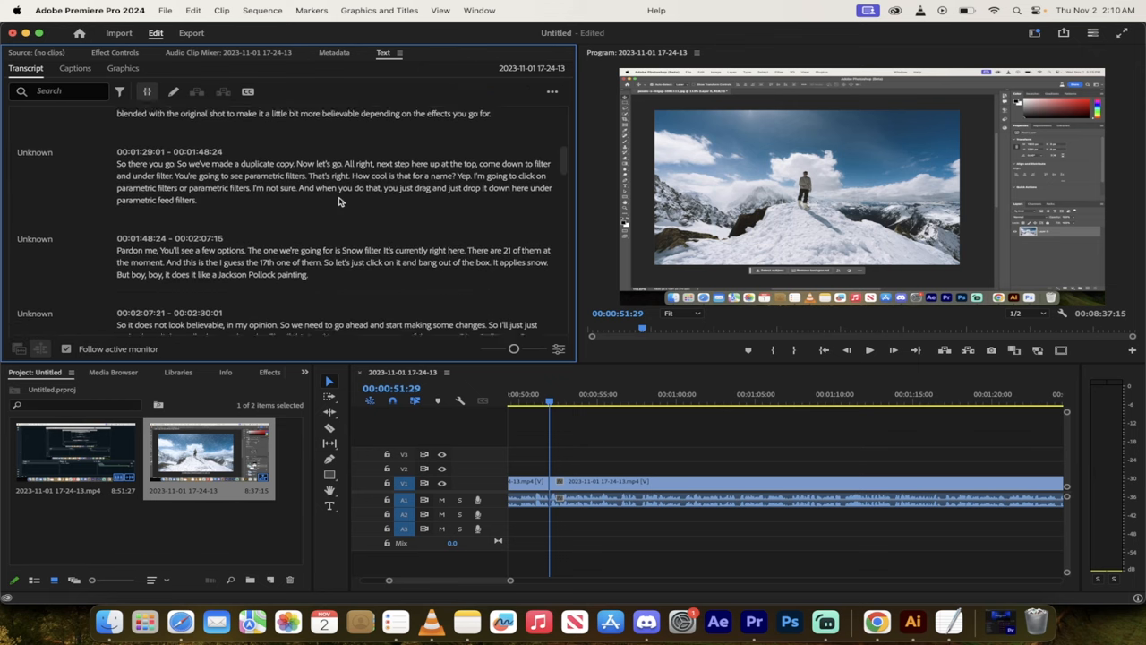
{"action": "scroll", "scroll_direction": "down", "scroll_amount": 3}
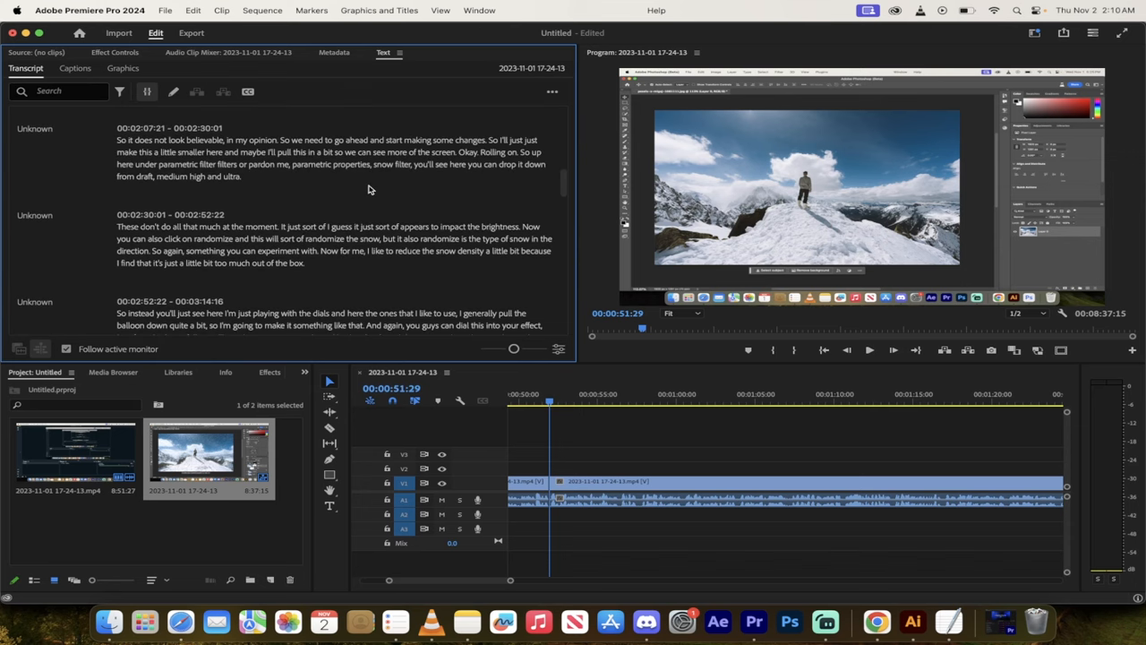
{"action": "scroll", "scroll_direction": "down", "scroll_amount": 3}
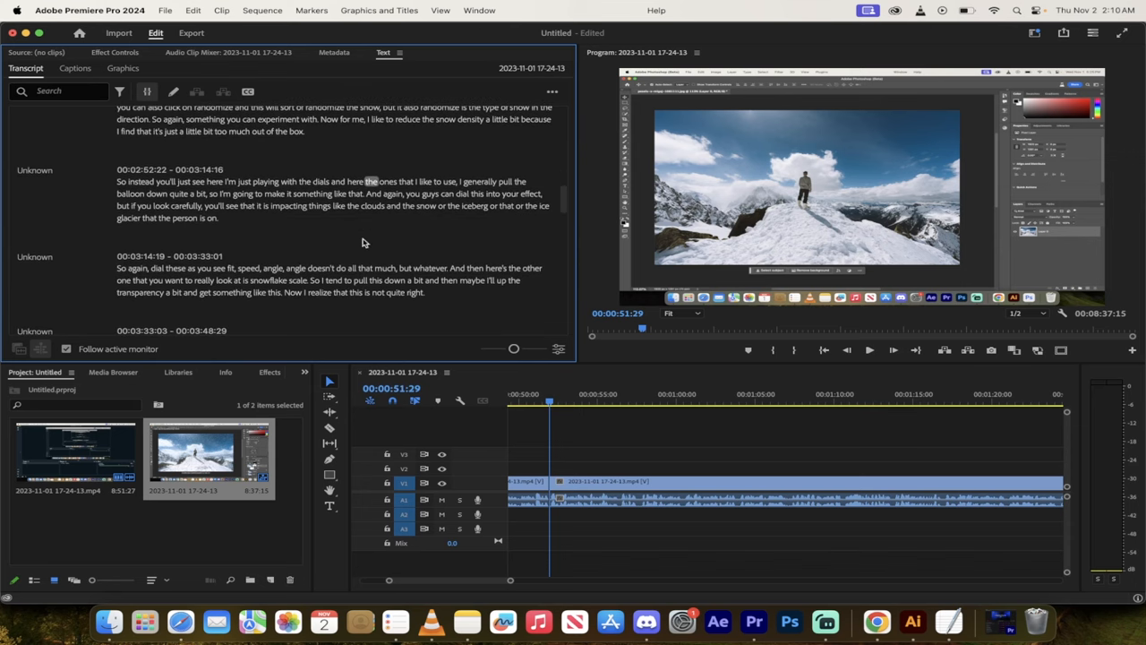
{"action": "scroll", "scroll_direction": "down", "scroll_amount": 3}
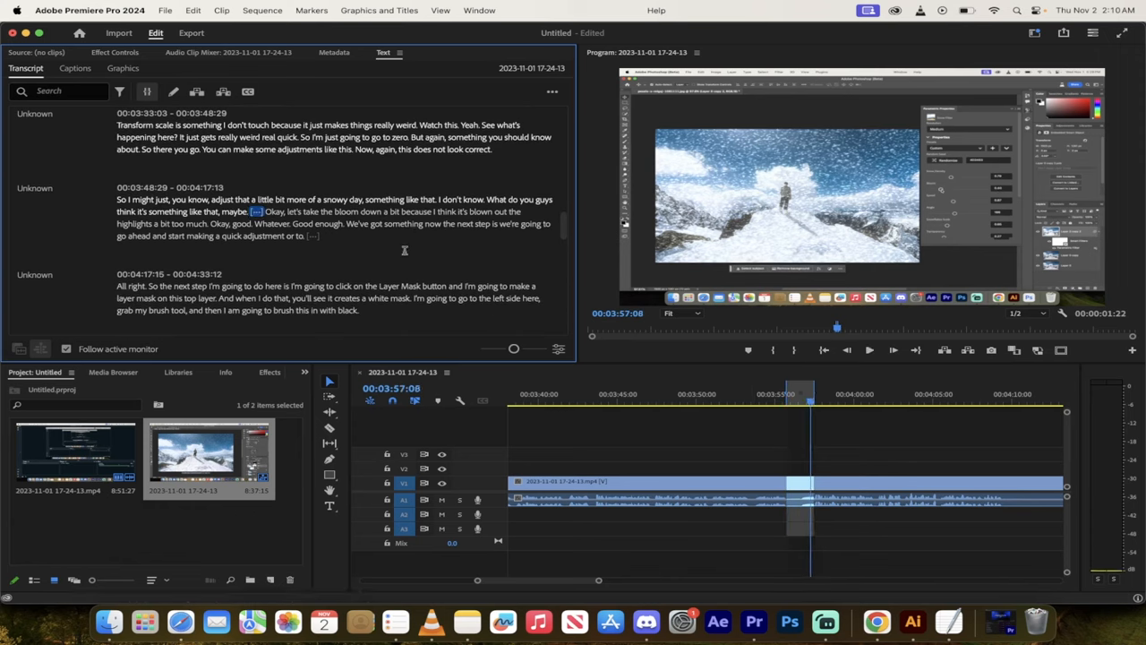
{"action": "mouse_move", "coordinate": [260, 212]}
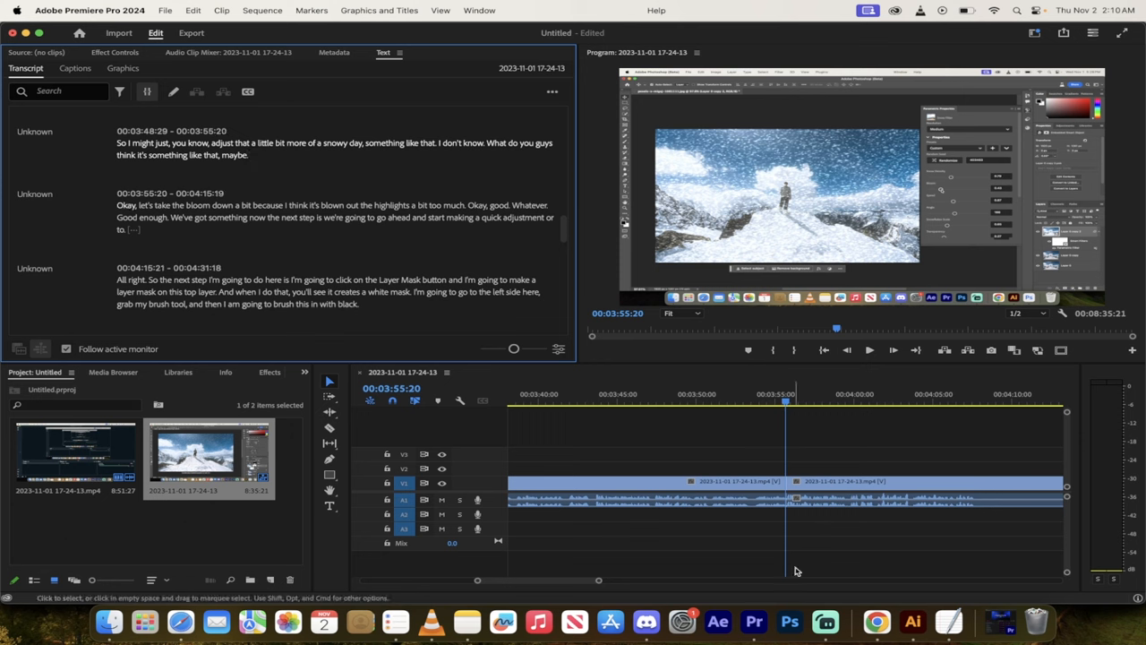
{"action": "mouse_move", "coordinate": [824, 625]}
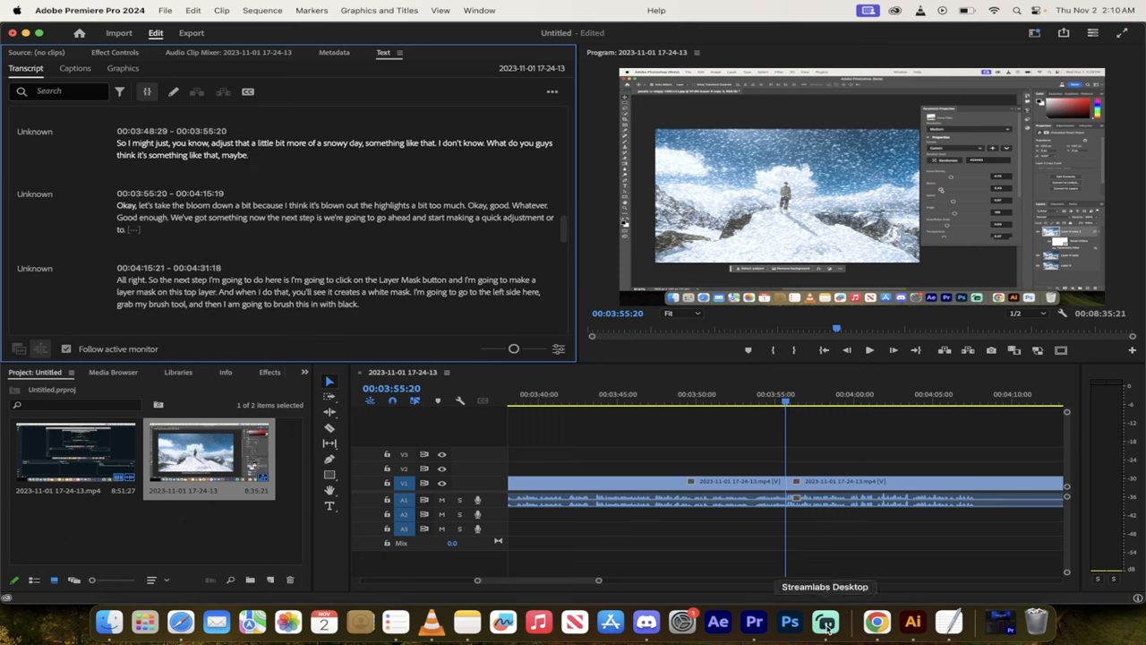